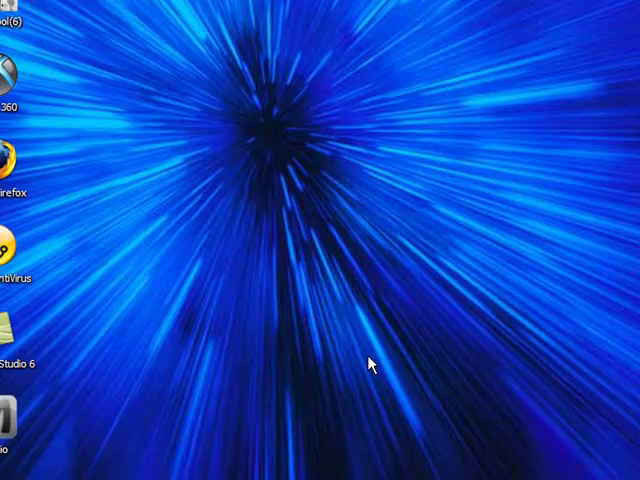
{"action": "mouse_move", "coordinate": [328, 310]}
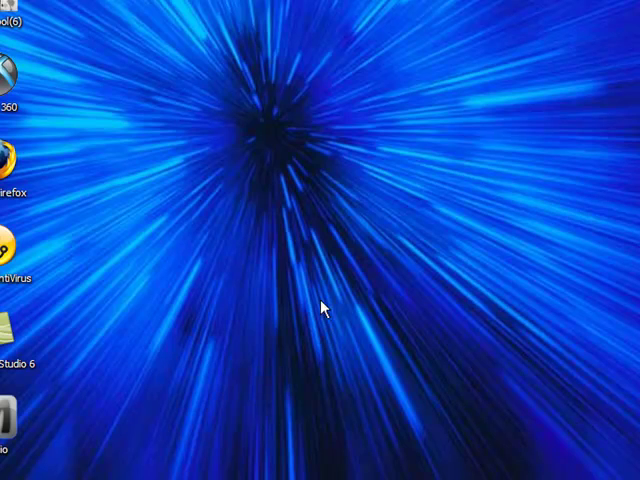
{"action": "mouse_move", "coordinate": [292, 300]}
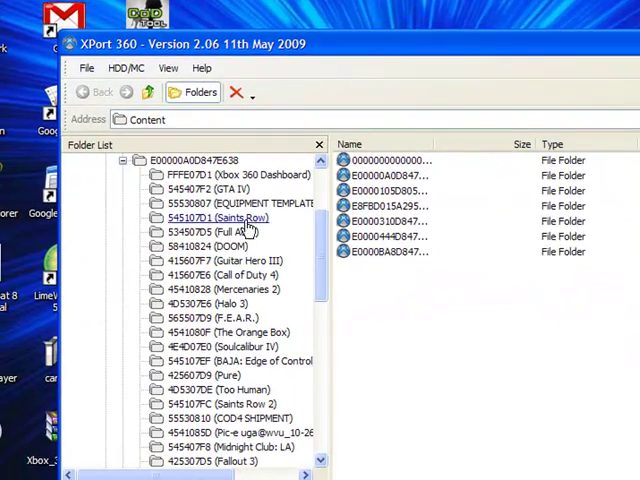
Browse into folder 4156081C's 00000001 subfolder to reveal the savegame file, then minimize XPort 360
{"action": "scroll", "scroll_direction": "down", "scroll_amount": 3}
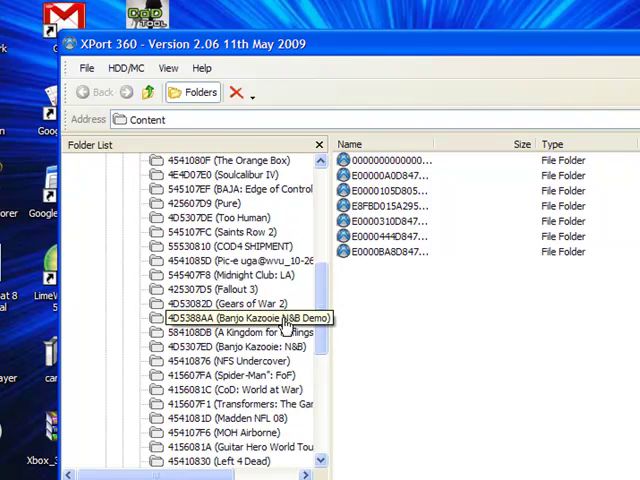
{"action": "scroll", "scroll_direction": "down", "scroll_amount": 3}
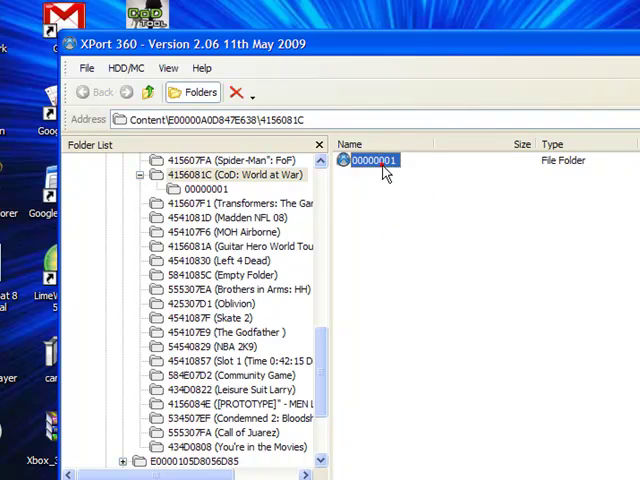
{"action": "double_click", "coordinate": [376, 160]}
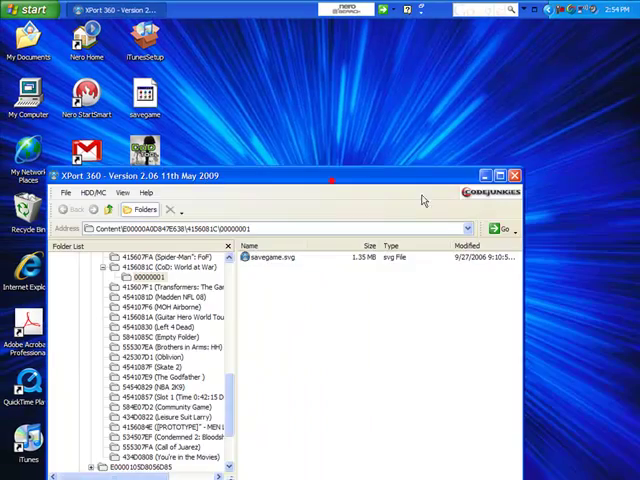
{"action": "left_click", "coordinate": [500, 176]}
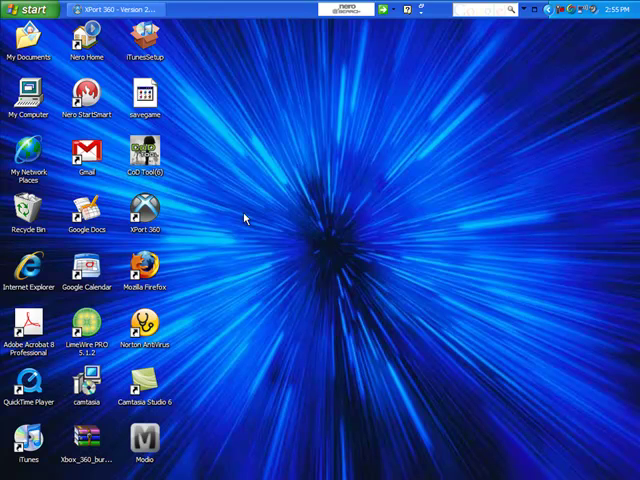
Launch CoD Tool and bring up its Open dialog with the savegame (SVG) file name entered
{"action": "left_click", "coordinate": [568, 10]}
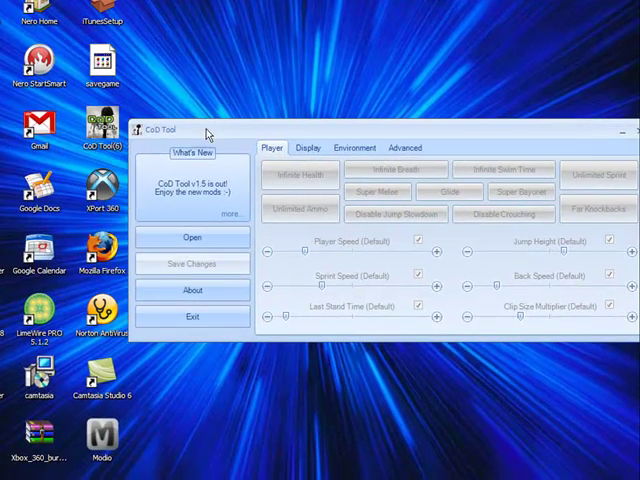
{"action": "left_click", "coordinate": [192, 236]}
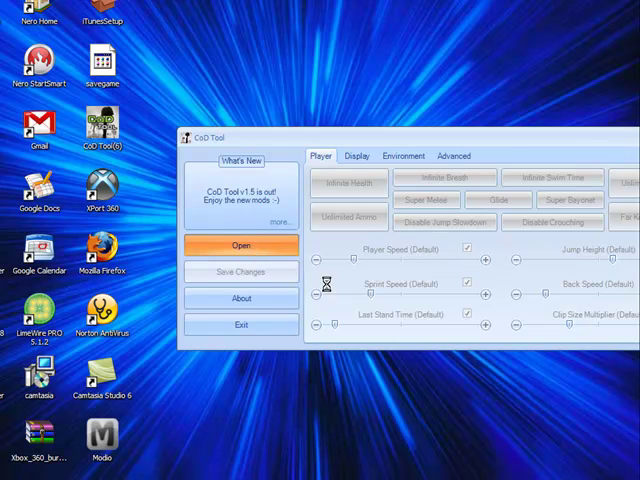
{"action": "left_click", "coordinate": [240, 244]}
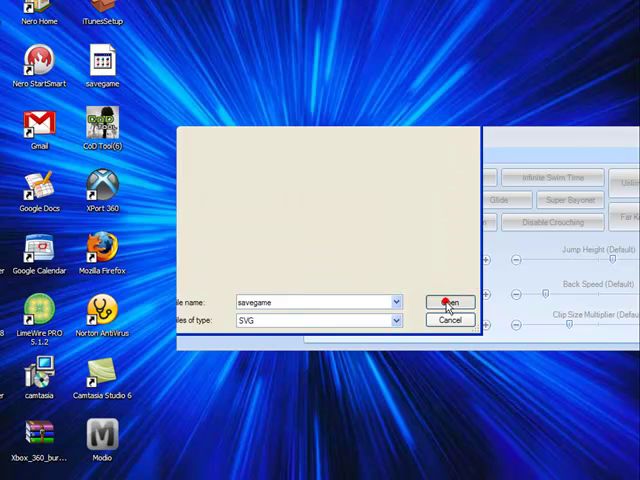
Load the selected savegame so its World at War player cheat options appear
{"action": "left_click", "coordinate": [452, 302]}
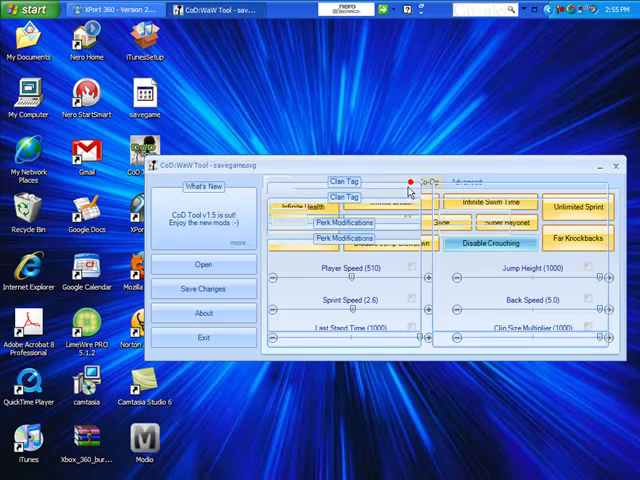
{"action": "left_click", "coordinate": [408, 180]}
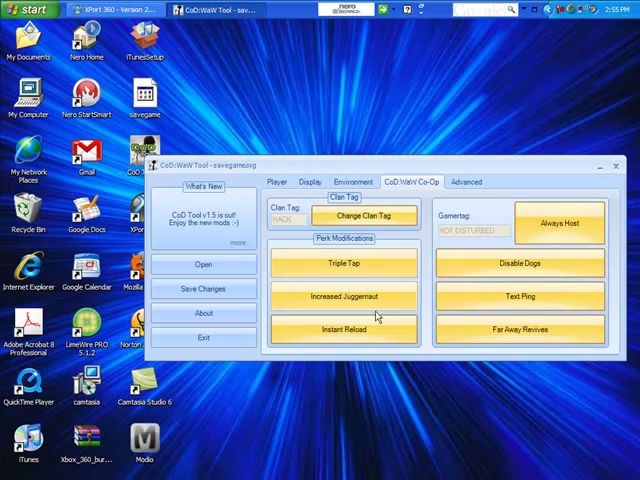
{"action": "left_click", "coordinate": [352, 182]}
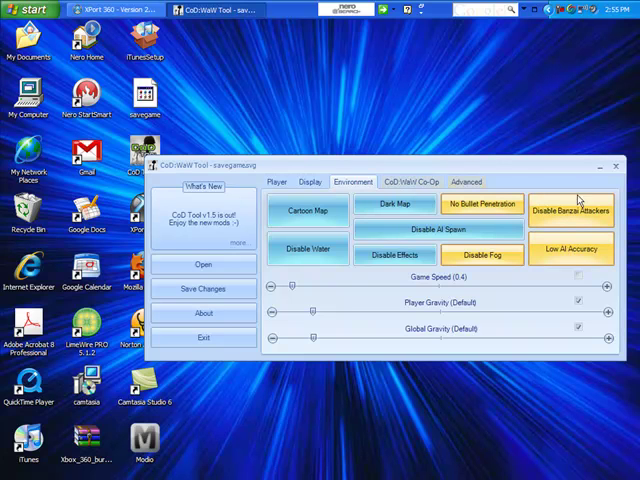
{"action": "left_click", "coordinate": [310, 180]}
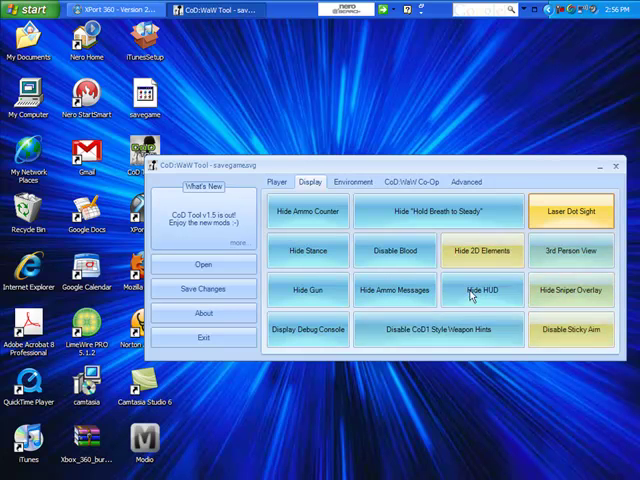
{"action": "left_click", "coordinate": [280, 182]}
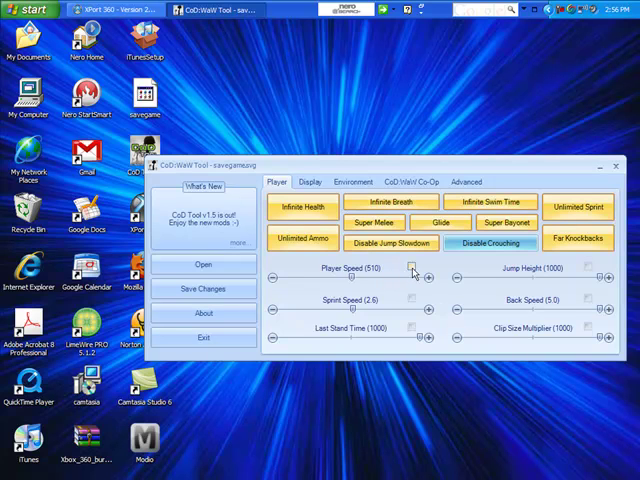
Toggle Player Speed off to default and back on at 510, then close CoD Tool
{"action": "left_click", "coordinate": [412, 270]}
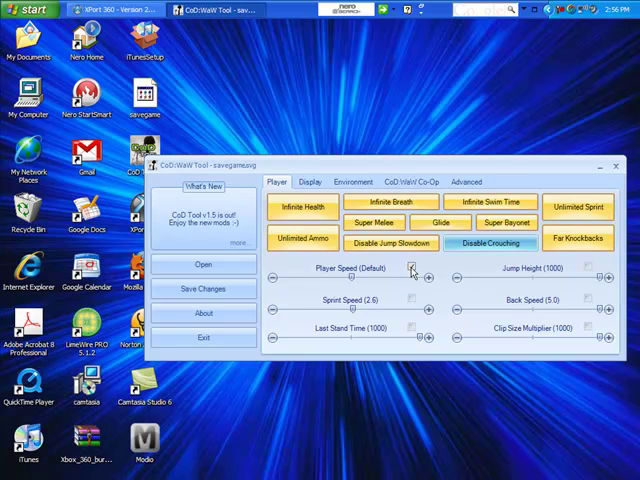
{"action": "left_click", "coordinate": [410, 276]}
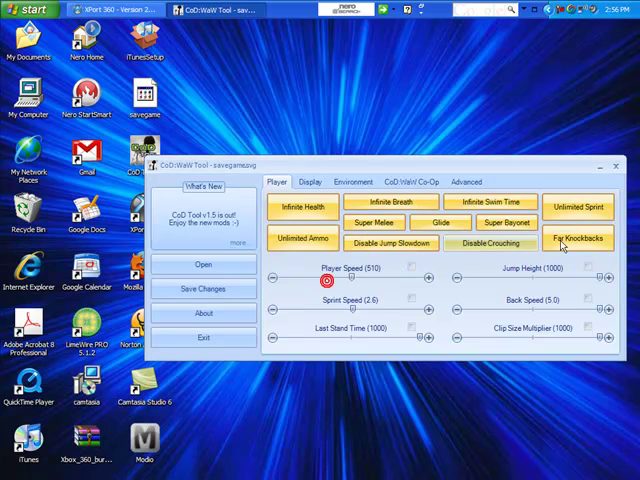
{"action": "left_click", "coordinate": [600, 168]}
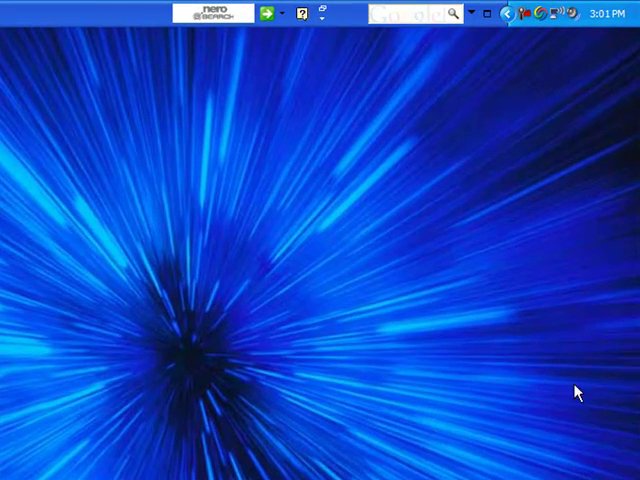
{"action": "mouse_move", "coordinate": [528, 16]}
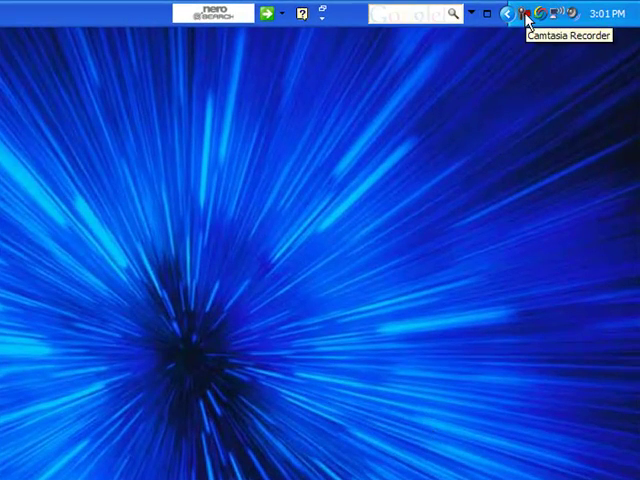
{"action": "mouse_move", "coordinate": [490, 96]}
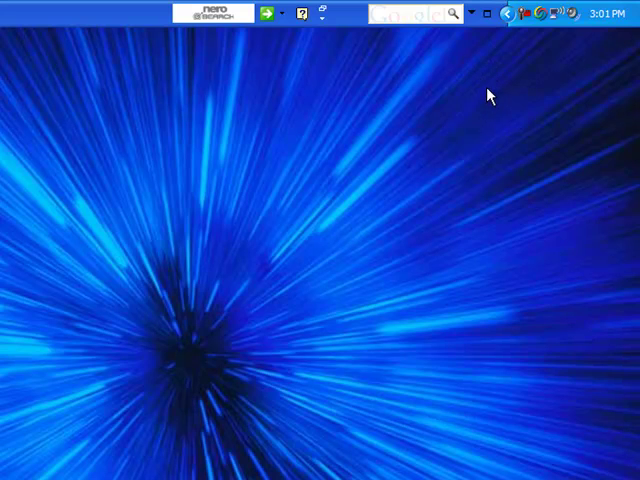